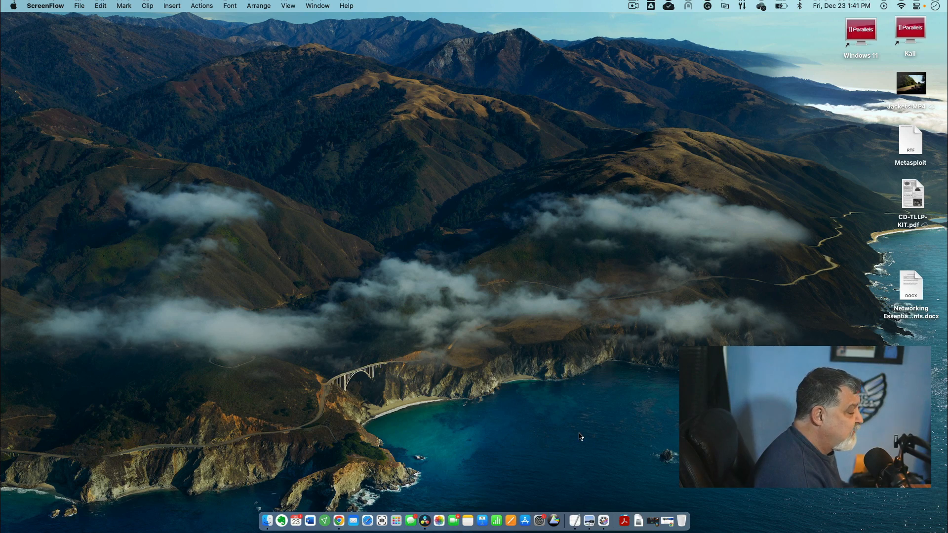
{"action": "mouse_move", "coordinate": [631, 269]}
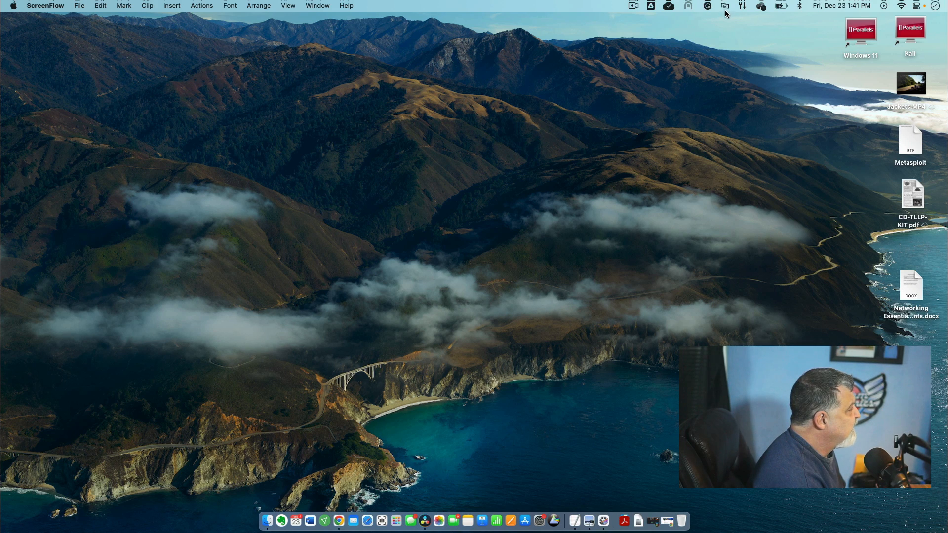
Open DisplayLink Manager's Home panel from the menu bar to review startup, HiDPI, clamshell and rotation options
{"action": "left_click", "coordinate": [724, 6]}
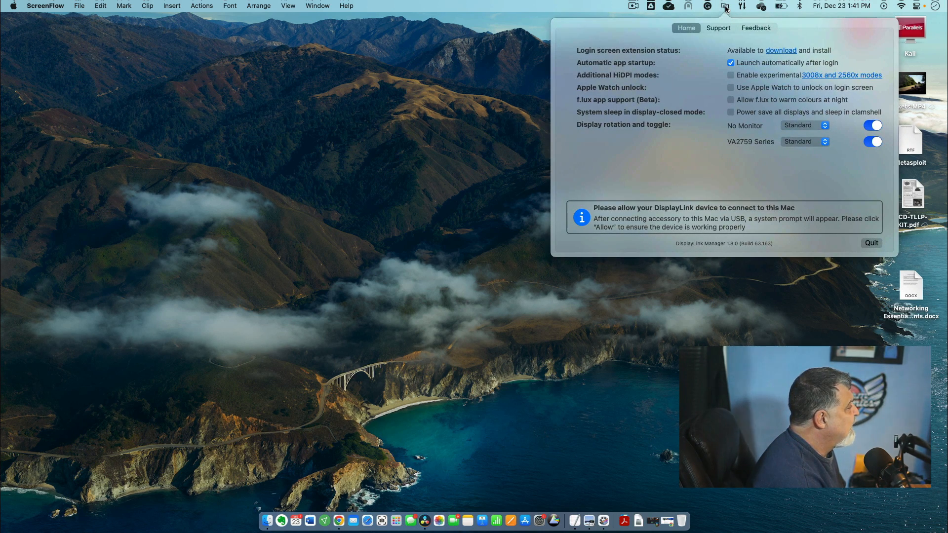
{"action": "mouse_move", "coordinate": [700, 85]}
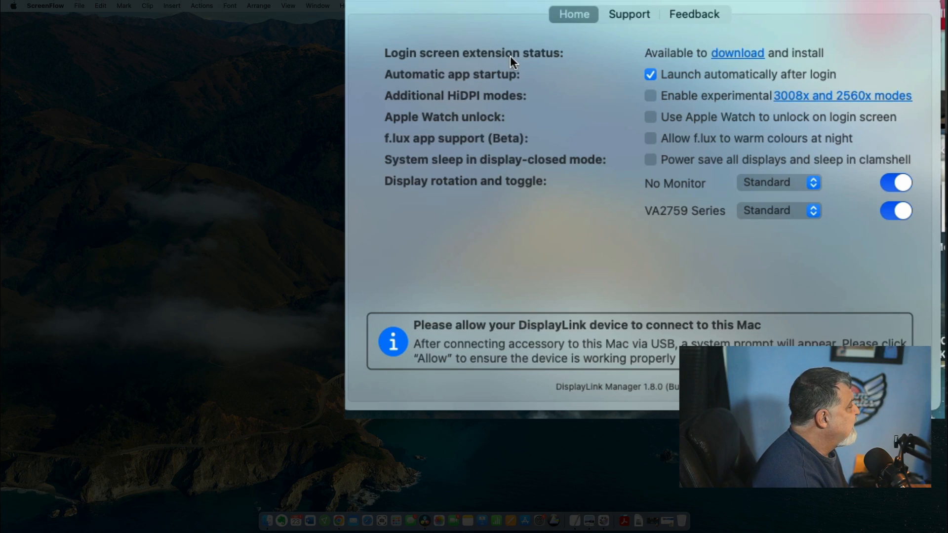
{"action": "mouse_move", "coordinate": [809, 60]}
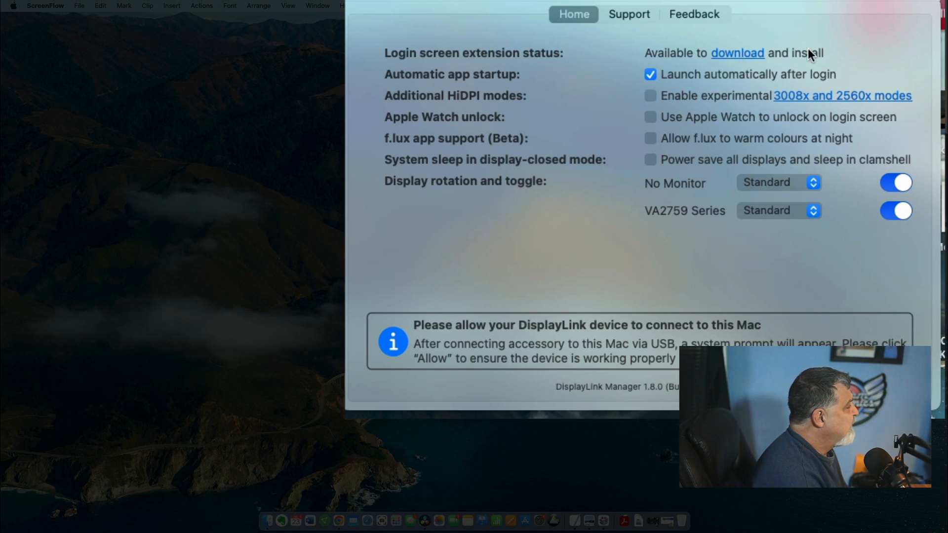
{"action": "mouse_move", "coordinate": [615, 91]}
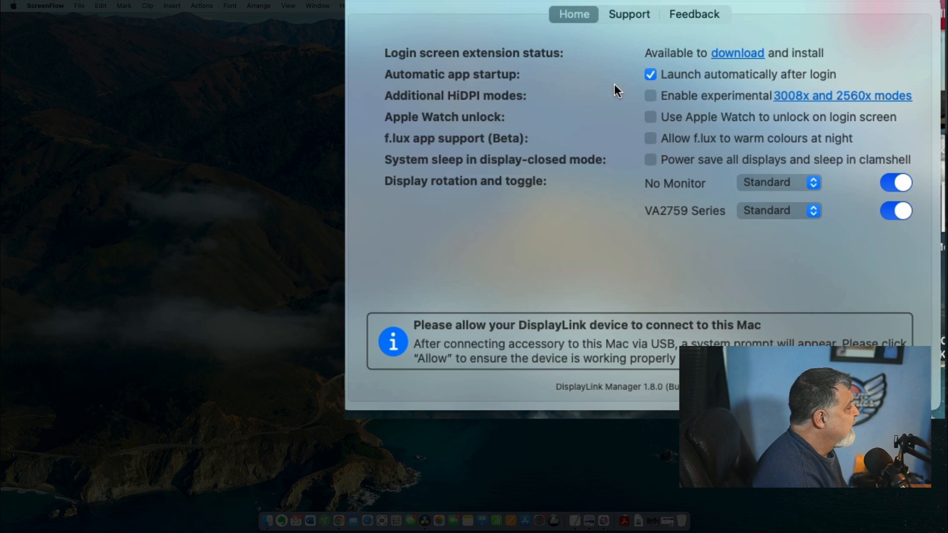
{"action": "mouse_move", "coordinate": [747, 81]}
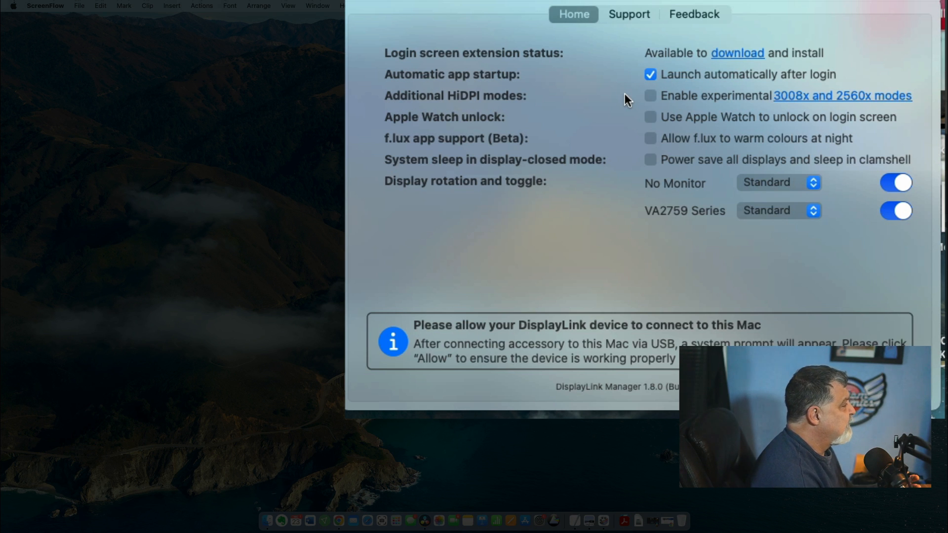
{"action": "mouse_move", "coordinate": [615, 122]}
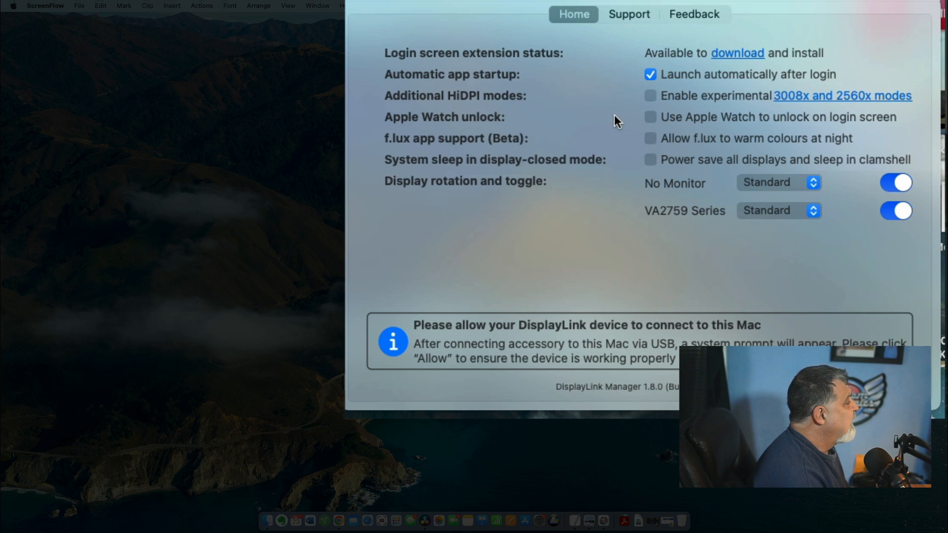
{"action": "mouse_move", "coordinate": [839, 101]}
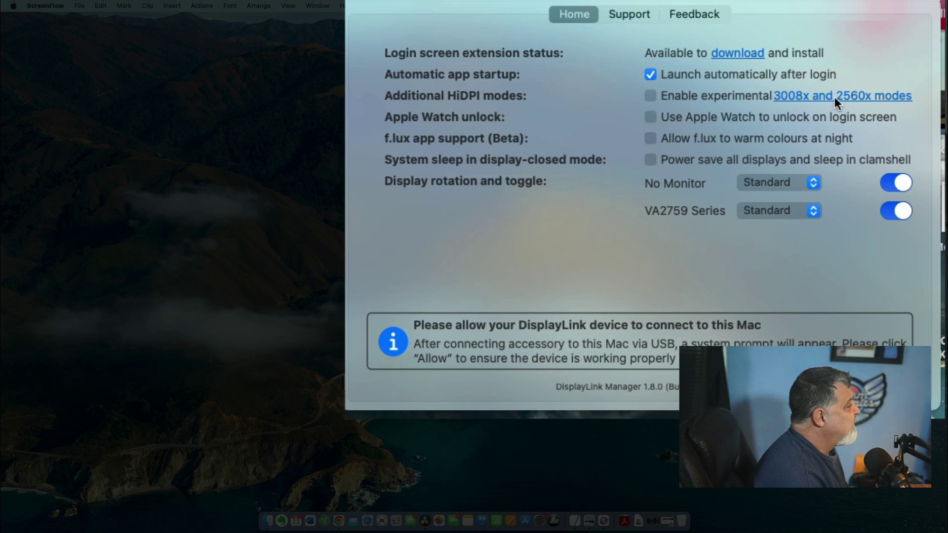
{"action": "mouse_move", "coordinate": [734, 107]}
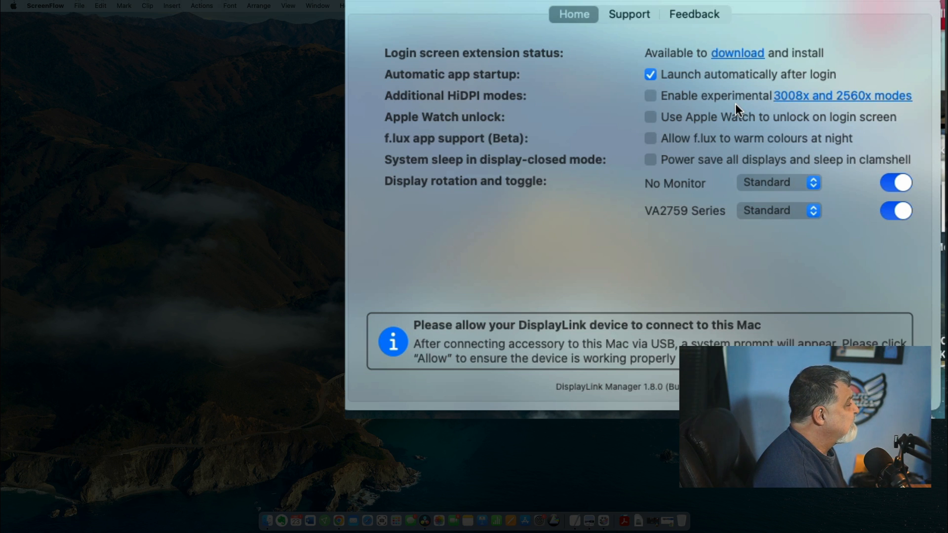
{"action": "mouse_move", "coordinate": [574, 129]}
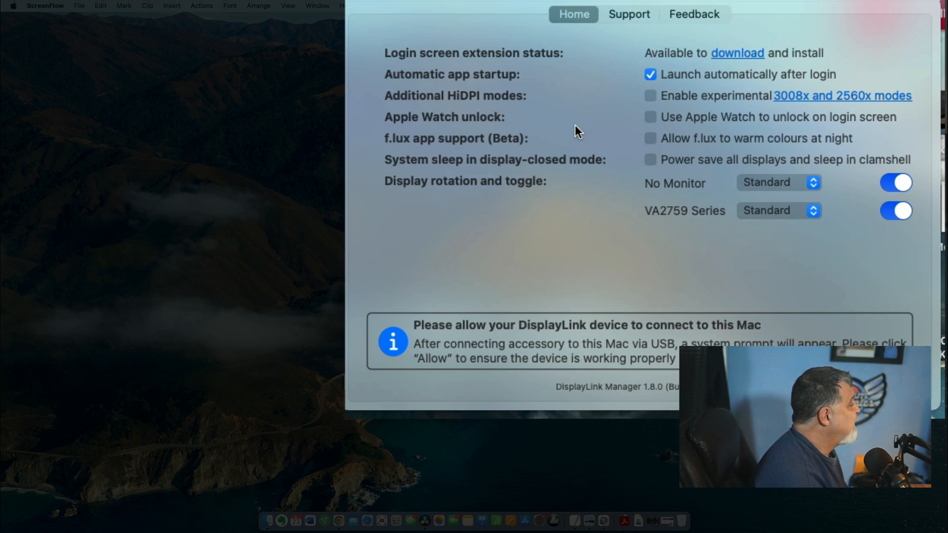
{"action": "mouse_move", "coordinate": [697, 129]}
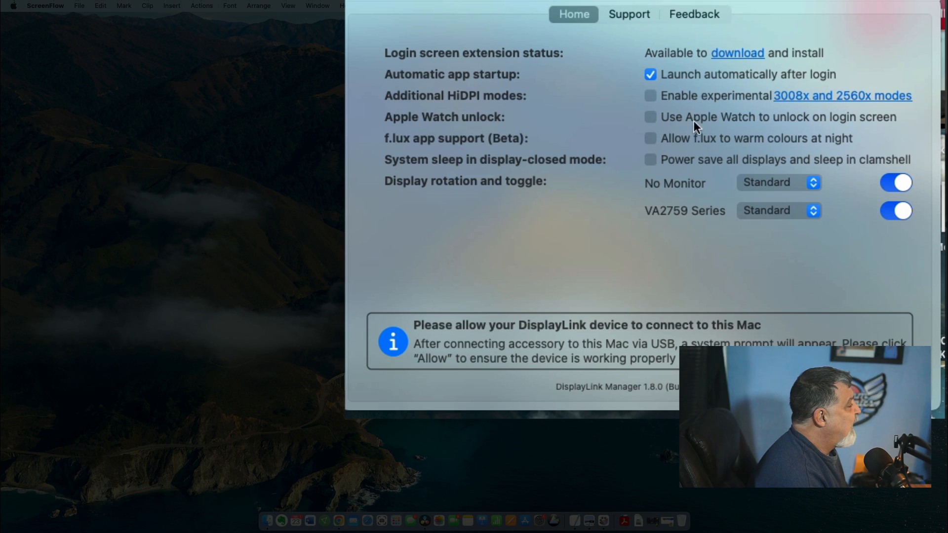
{"action": "mouse_move", "coordinate": [762, 123]}
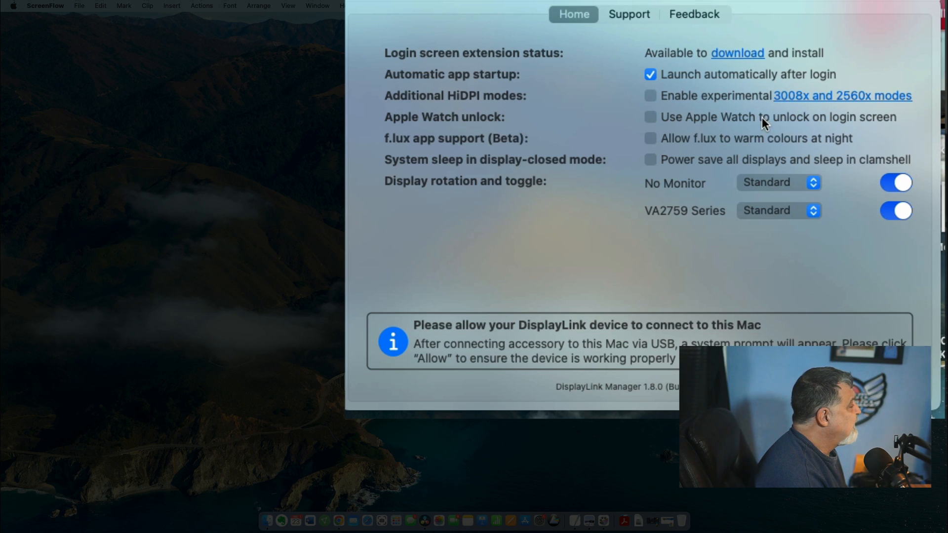
{"action": "mouse_move", "coordinate": [633, 159]}
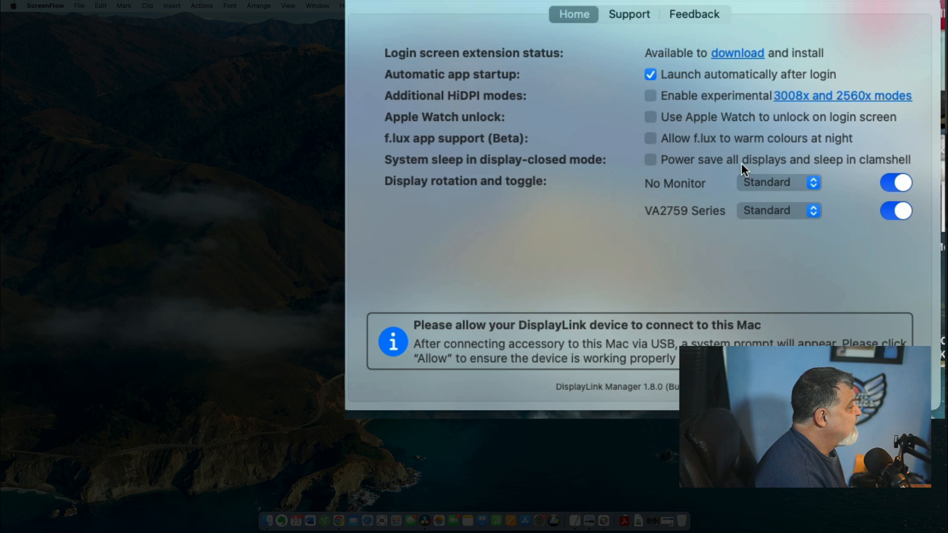
{"action": "mouse_move", "coordinate": [865, 168]}
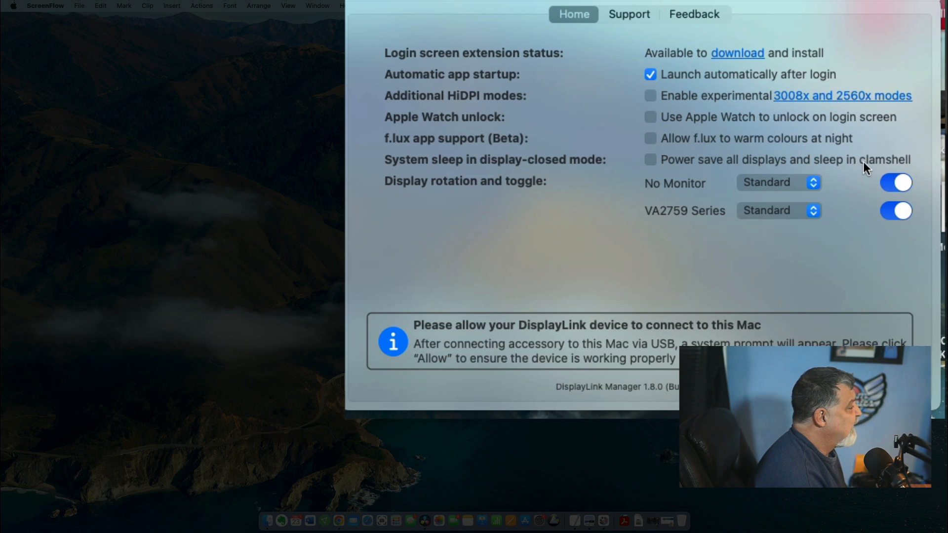
{"action": "mouse_move", "coordinate": [787, 167]}
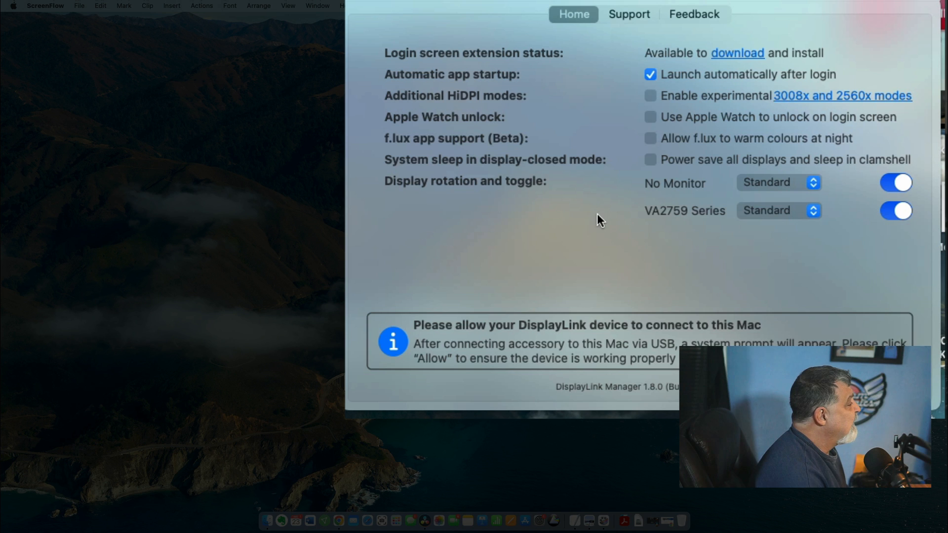
{"action": "mouse_move", "coordinate": [683, 188]}
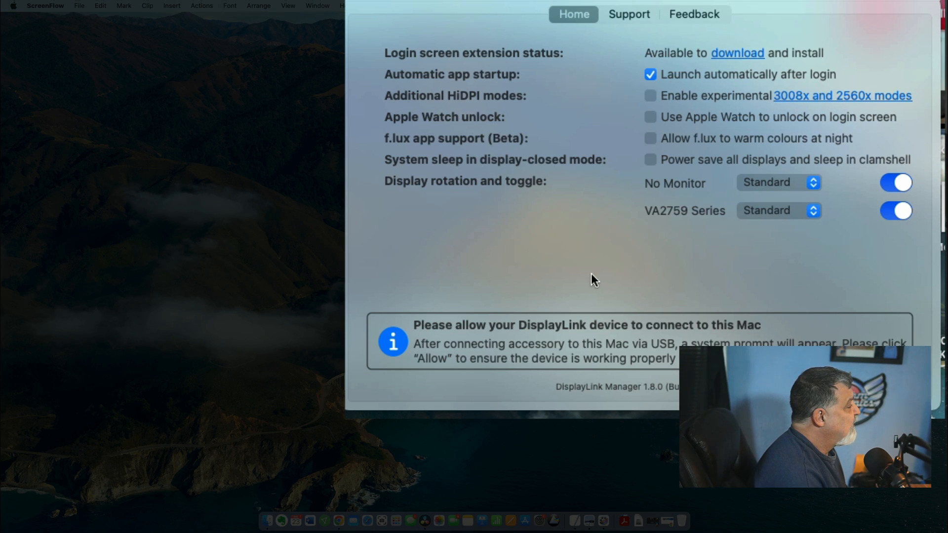
{"action": "mouse_move", "coordinate": [653, 249]}
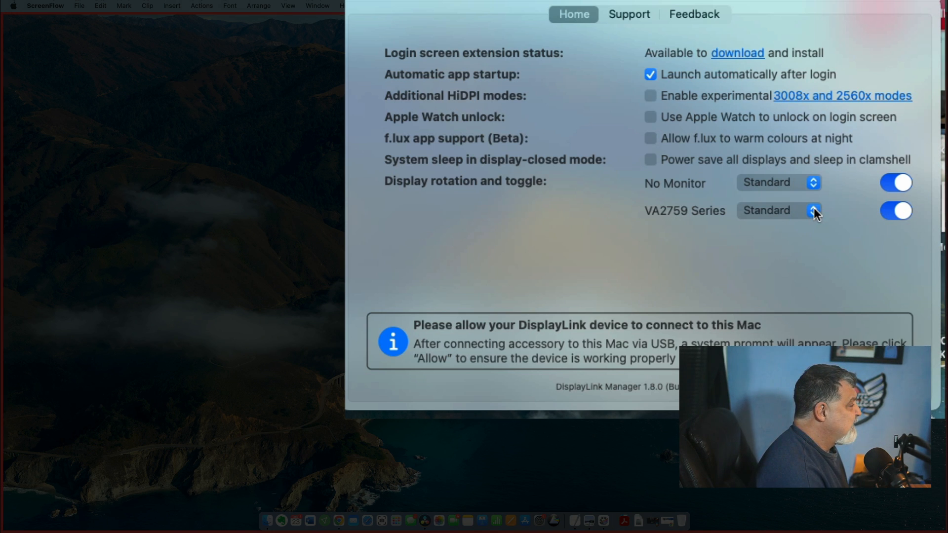
{"action": "left_click", "coordinate": [779, 211]}
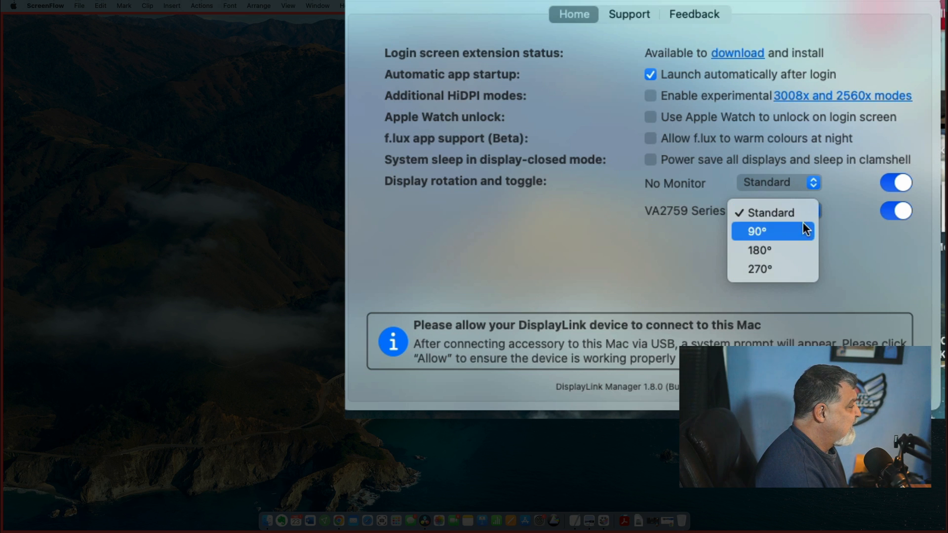
{"action": "left_click", "coordinate": [770, 212]}
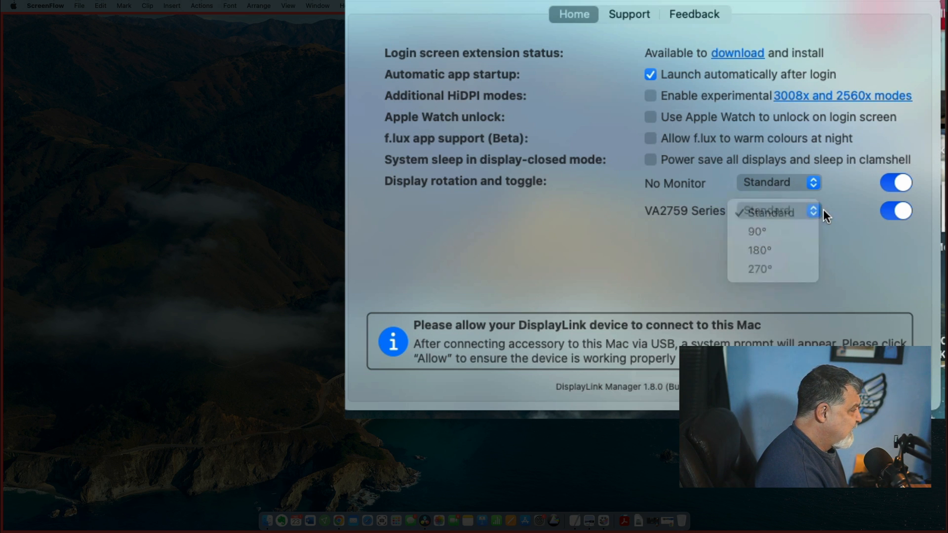
{"action": "left_click", "coordinate": [768, 213]}
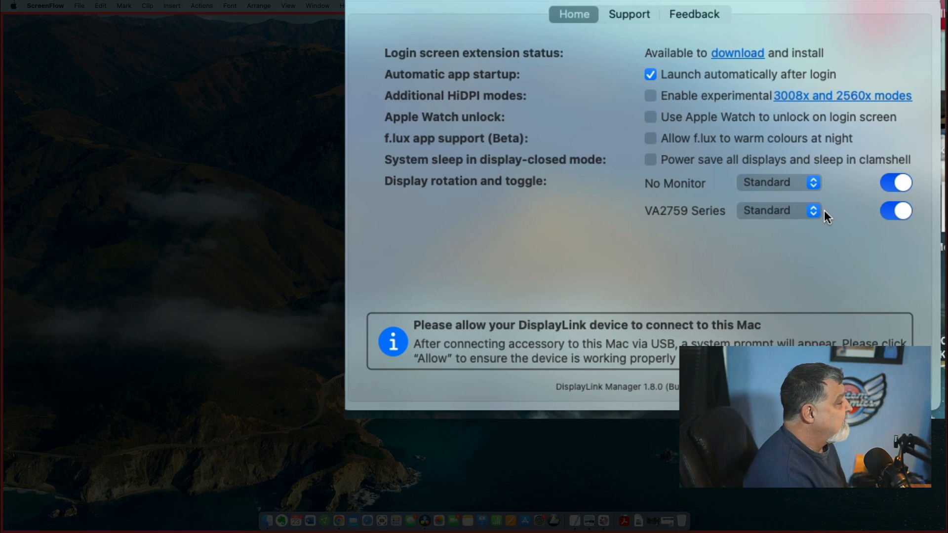
{"action": "mouse_move", "coordinate": [626, 121]}
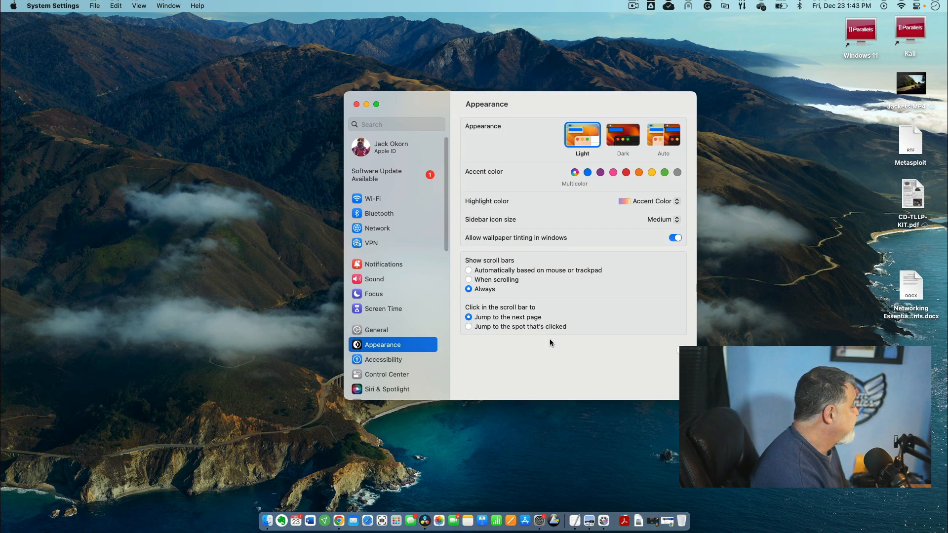
Scroll the Displays settings showing VA2759 Series and No Monitor as an extended display
{"action": "scroll", "scroll_direction": "down", "scroll_amount": 3}
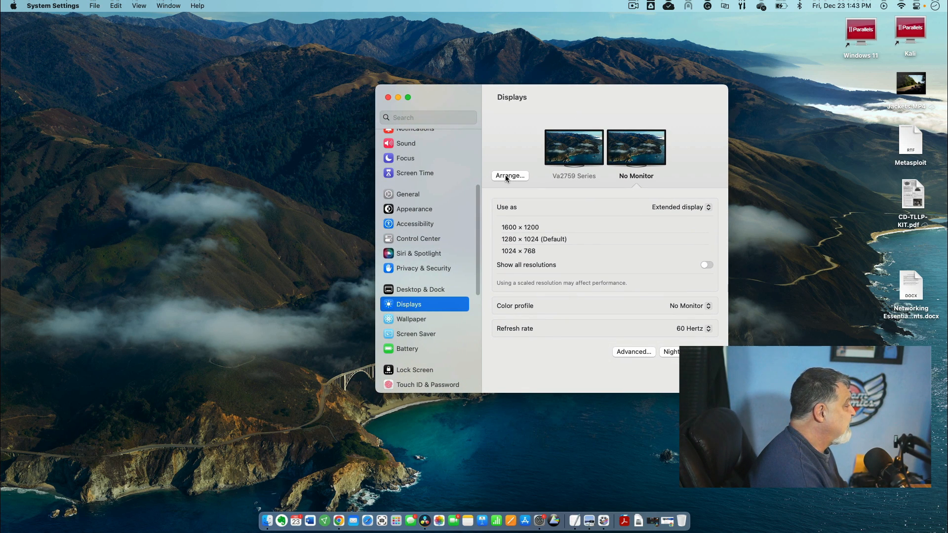
{"action": "left_click", "coordinate": [509, 175]}
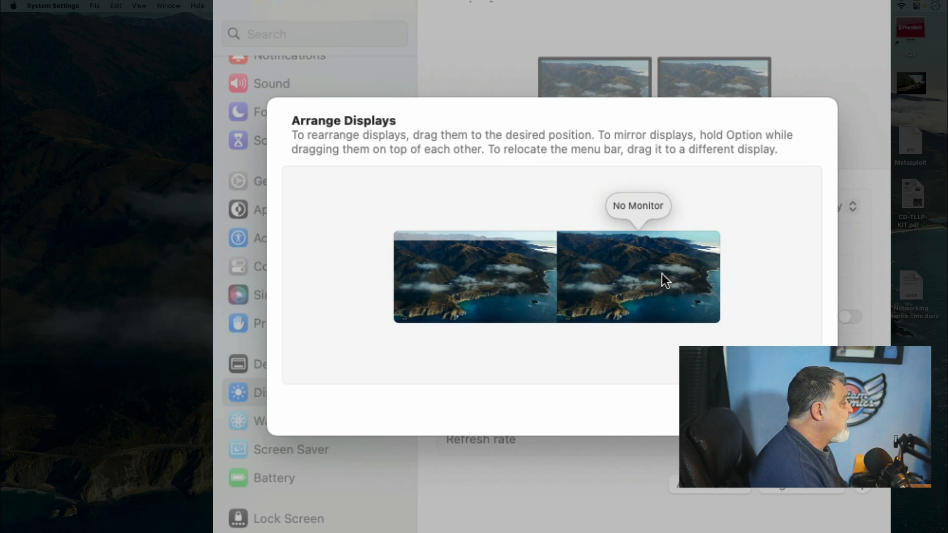
{"action": "mouse_move", "coordinate": [509, 248]}
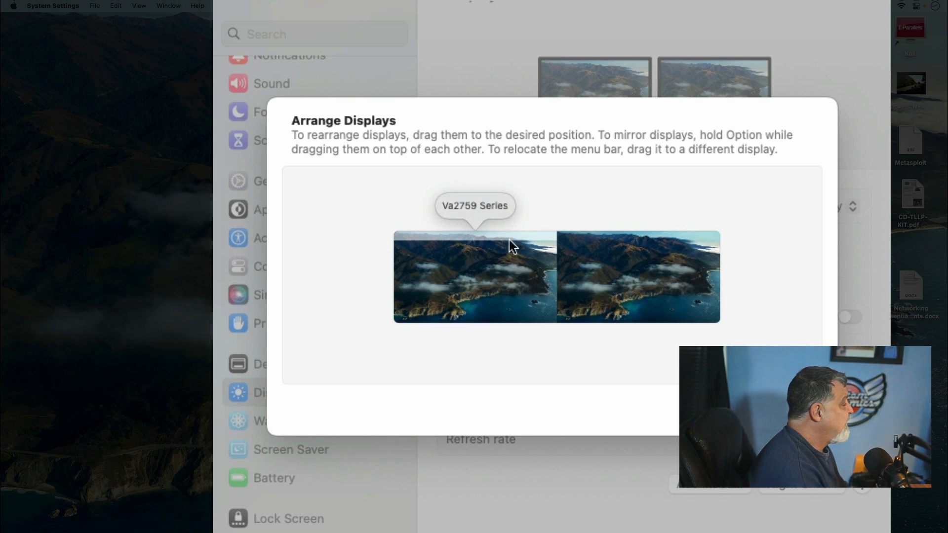
{"action": "mouse_move", "coordinate": [621, 281]}
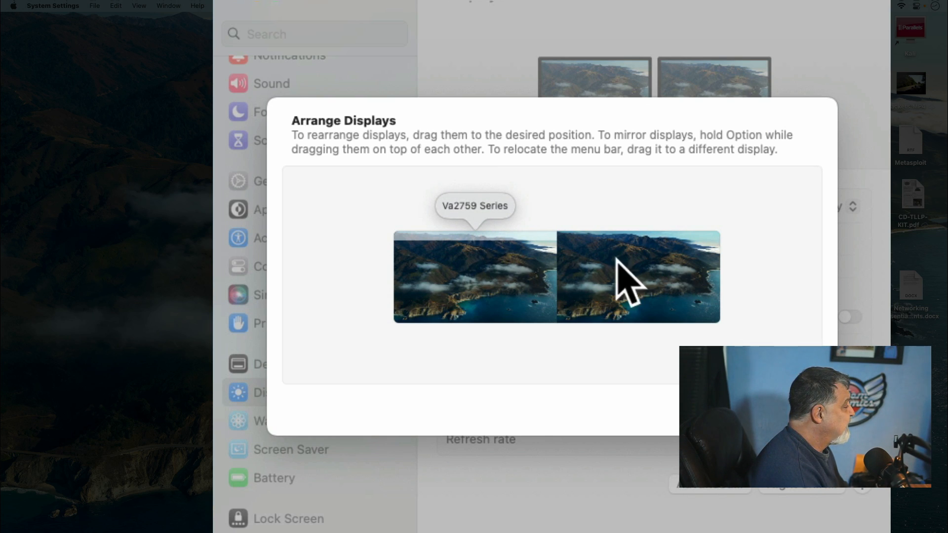
{"action": "mouse_move", "coordinate": [659, 276]}
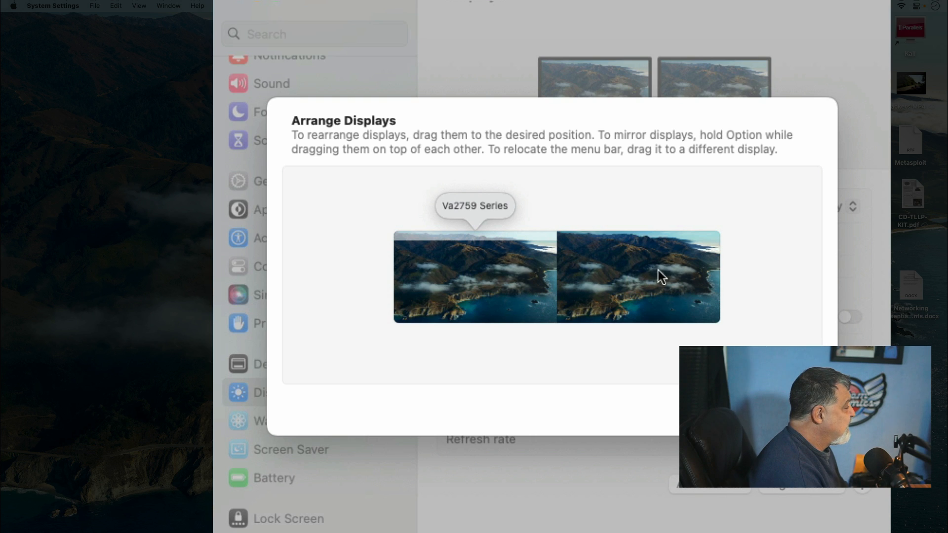
{"action": "mouse_move", "coordinate": [758, 318]}
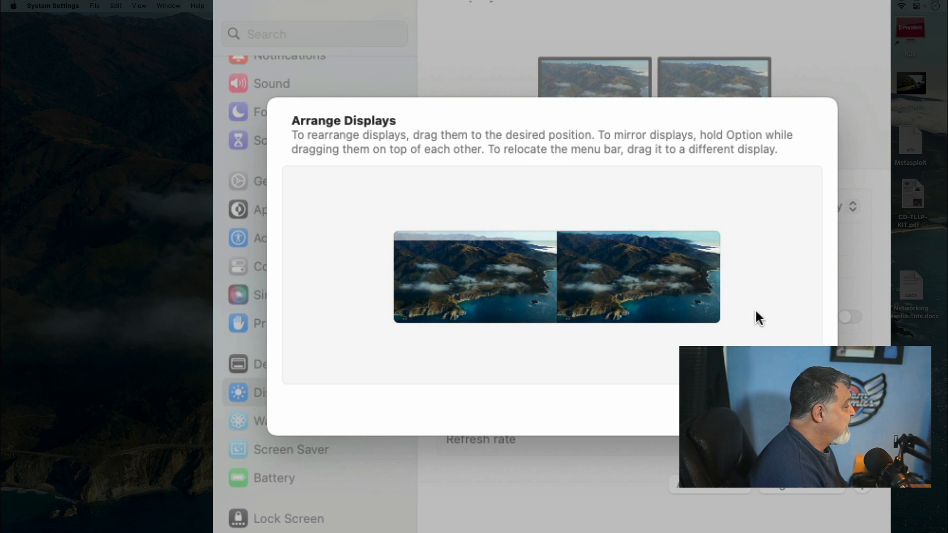
{"action": "mouse_move", "coordinate": [750, 332]}
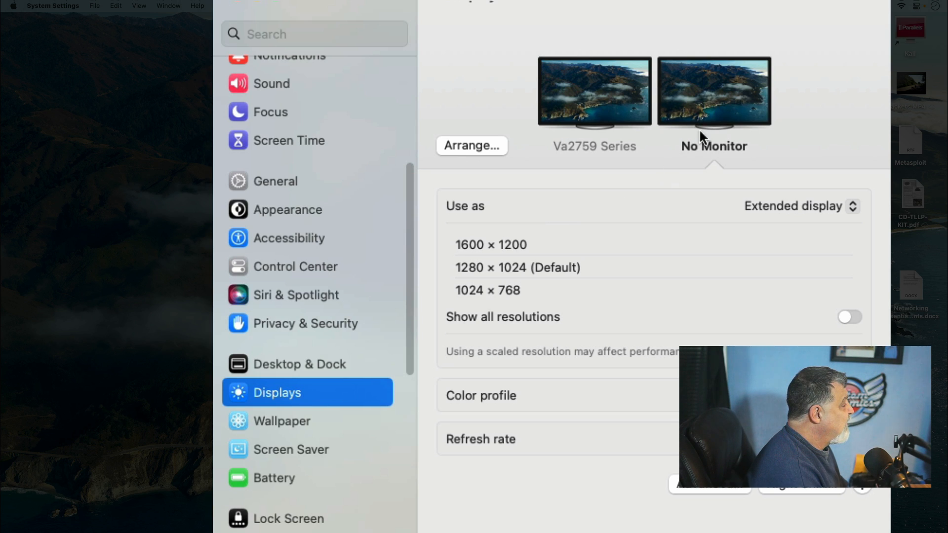
{"action": "mouse_move", "coordinate": [822, 213]}
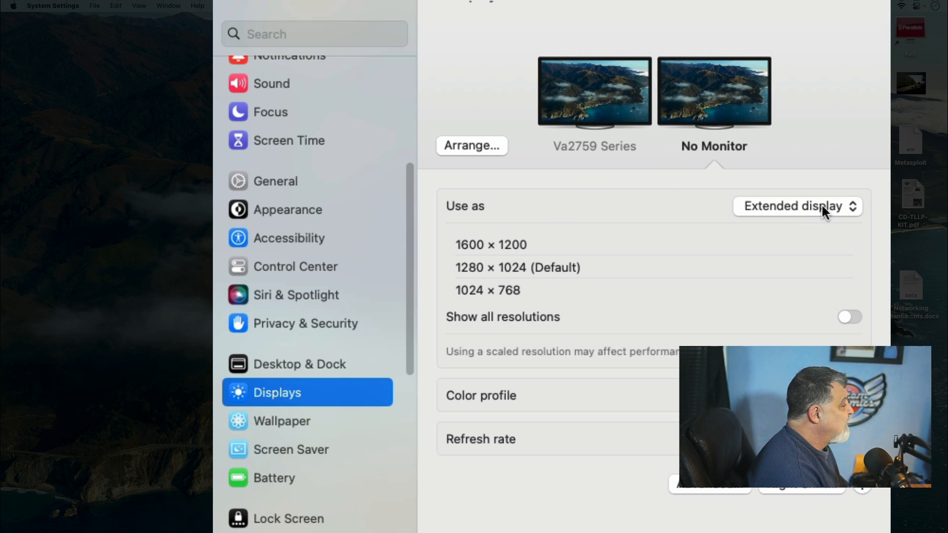
{"action": "left_click", "coordinate": [797, 206]}
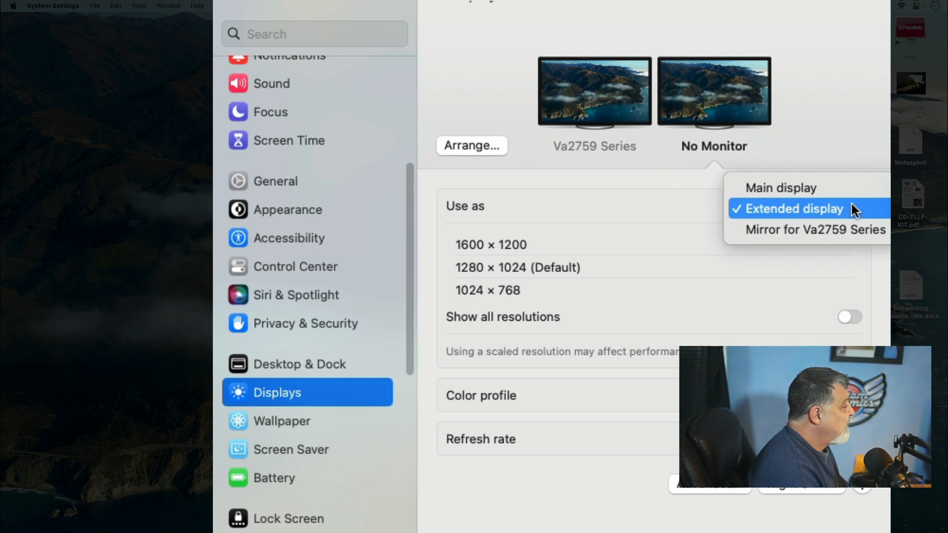
{"action": "left_click", "coordinate": [795, 209]}
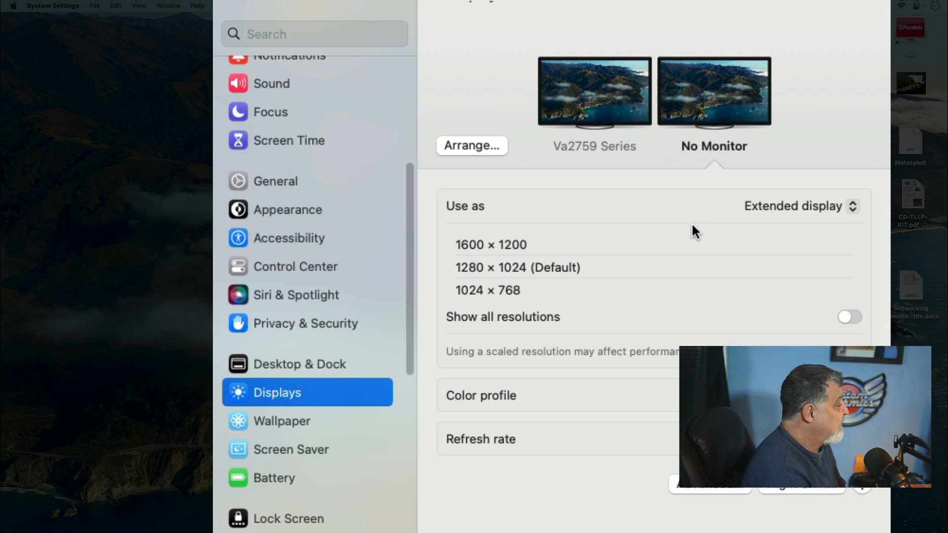
{"action": "mouse_move", "coordinate": [685, 240]}
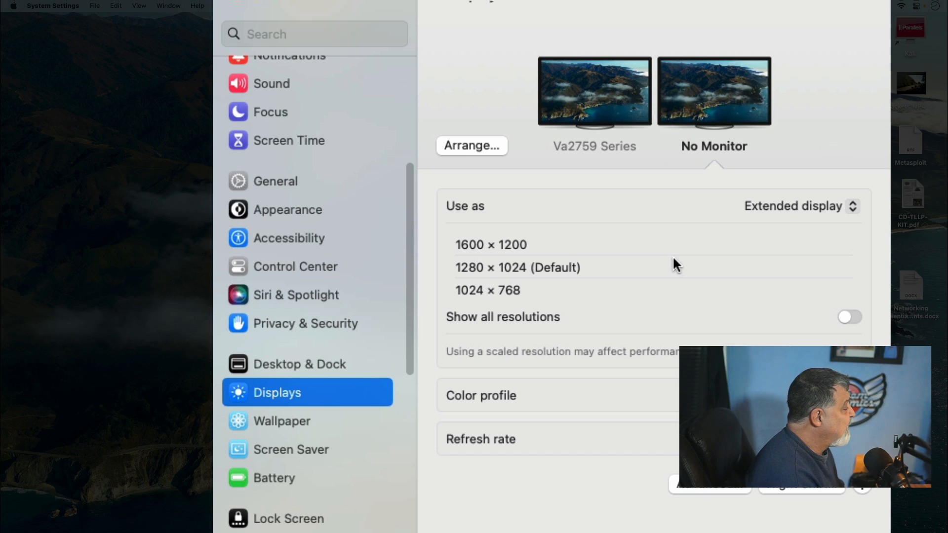
{"action": "mouse_move", "coordinate": [679, 266]}
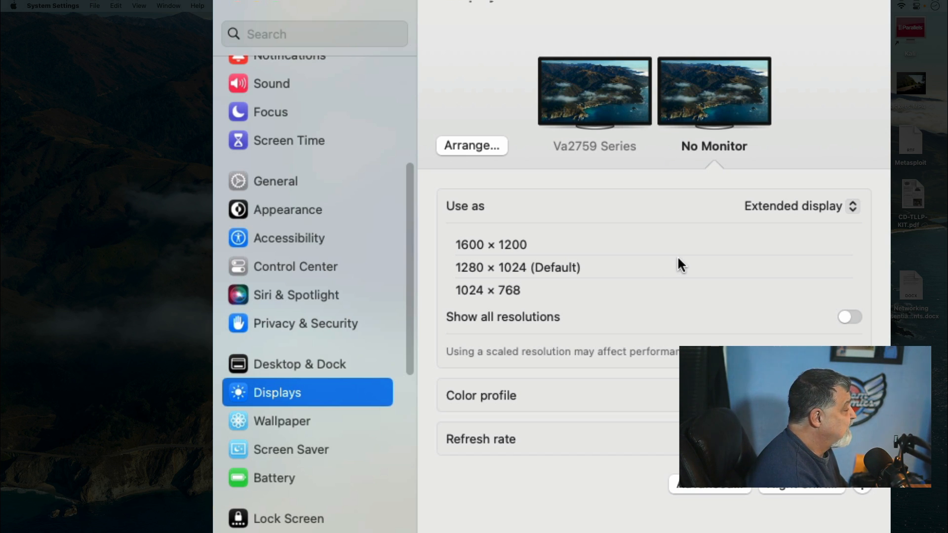
{"action": "mouse_move", "coordinate": [675, 248]}
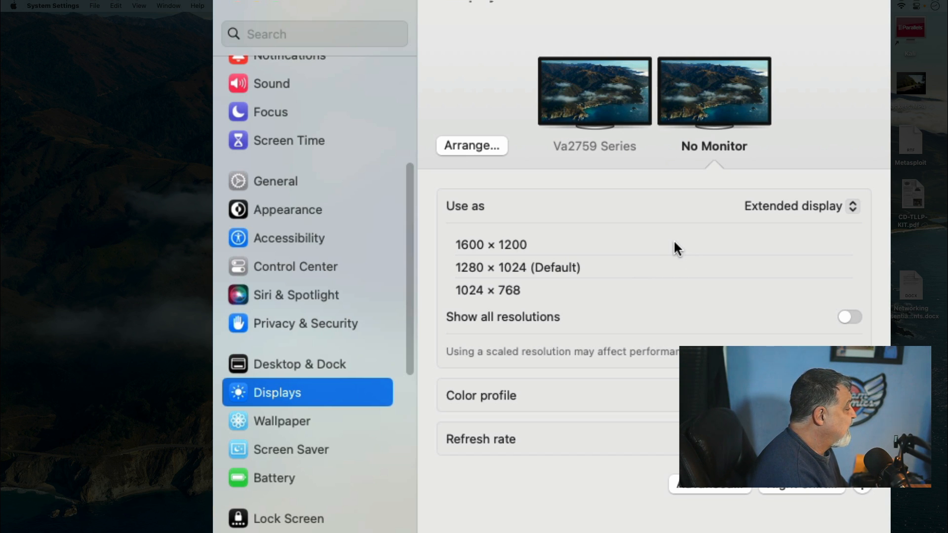
{"action": "mouse_move", "coordinate": [788, 495]}
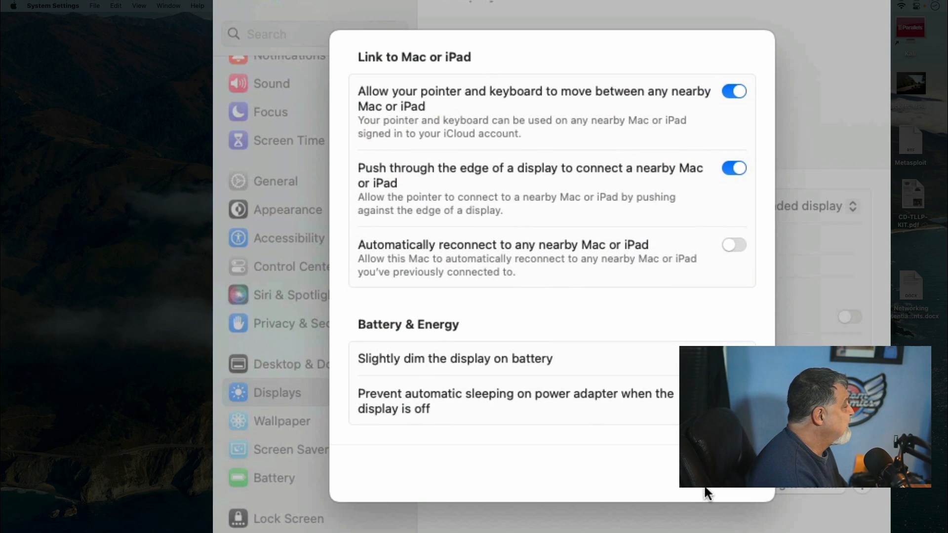
{"action": "mouse_move", "coordinate": [478, 118]}
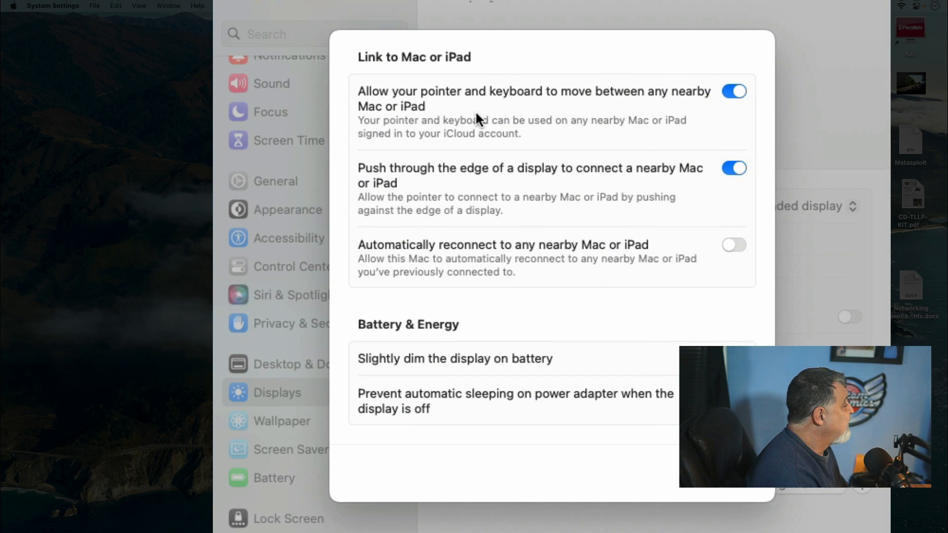
{"action": "mouse_move", "coordinate": [659, 108]}
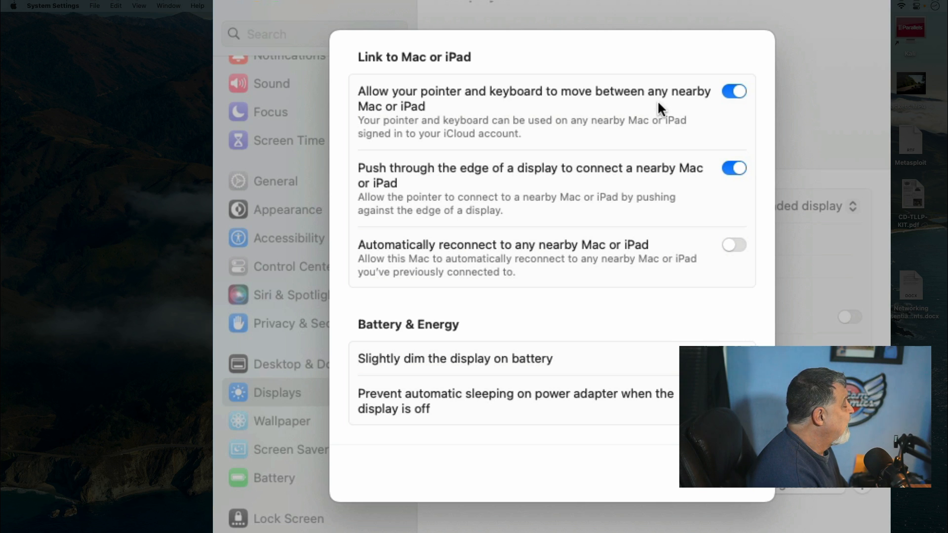
{"action": "mouse_move", "coordinate": [433, 133]}
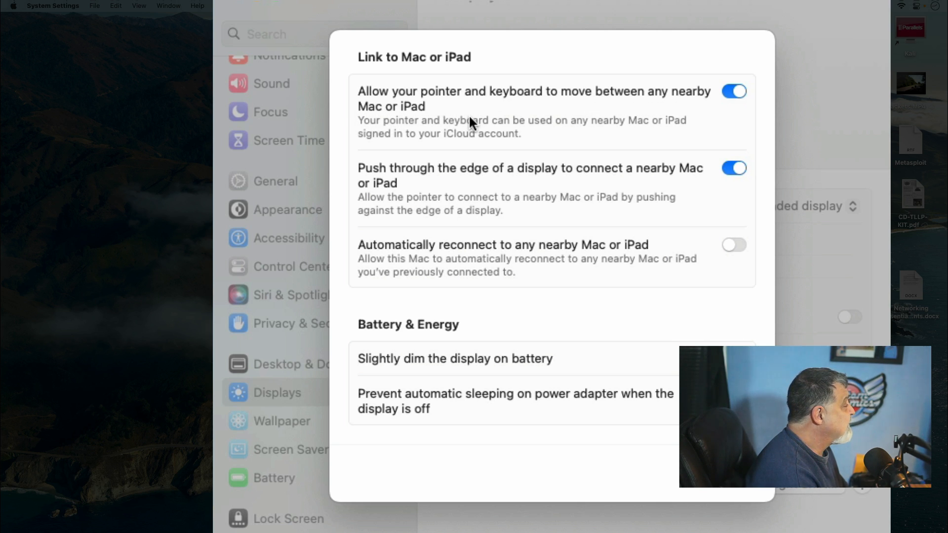
{"action": "mouse_move", "coordinate": [468, 138]}
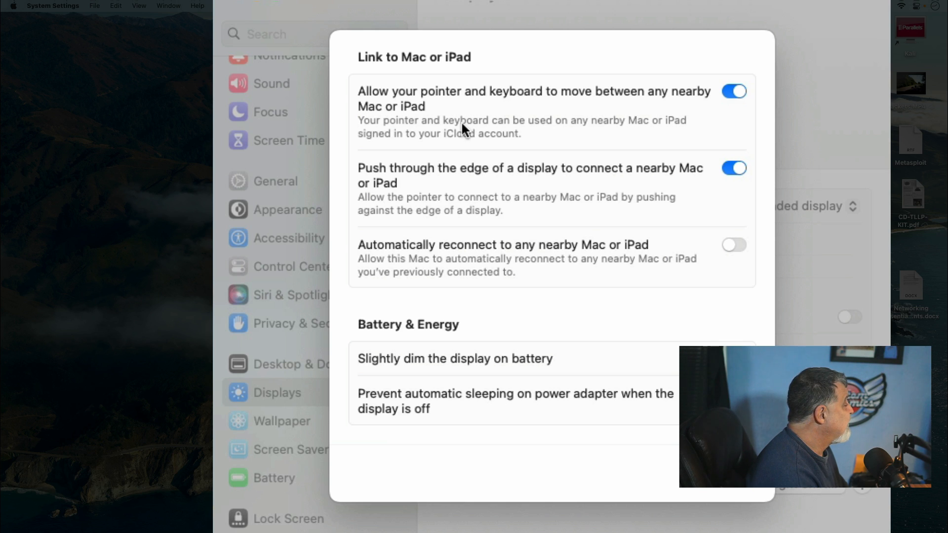
{"action": "mouse_move", "coordinate": [467, 284]}
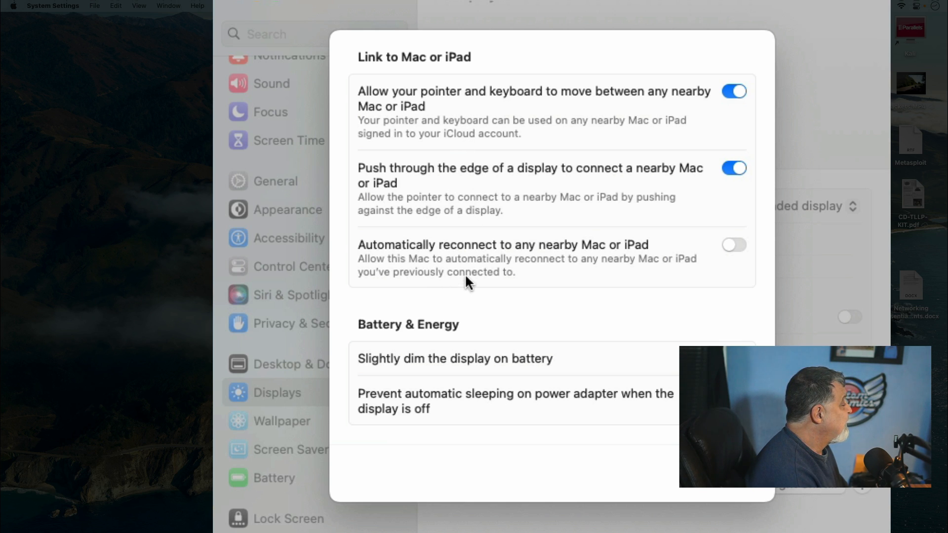
{"action": "mouse_move", "coordinate": [623, 261]}
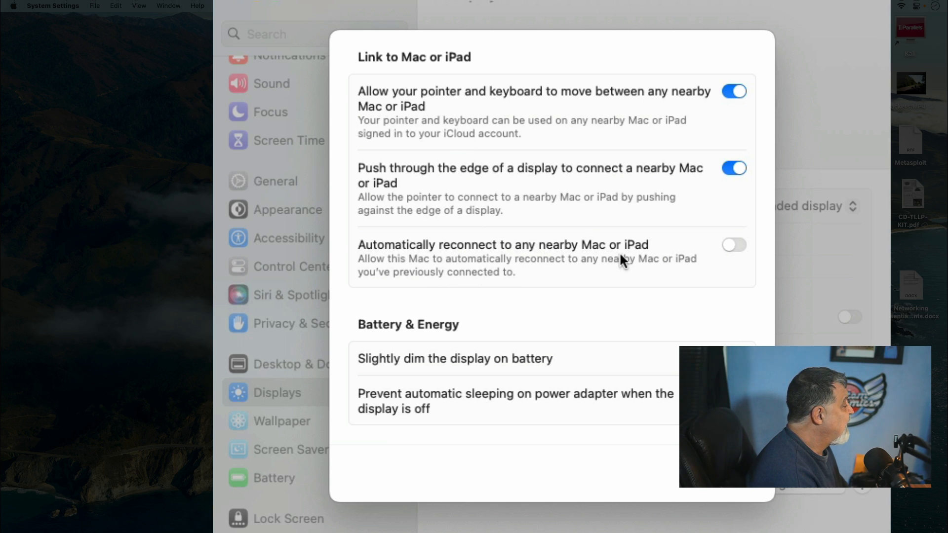
{"action": "mouse_move", "coordinate": [406, 368]}
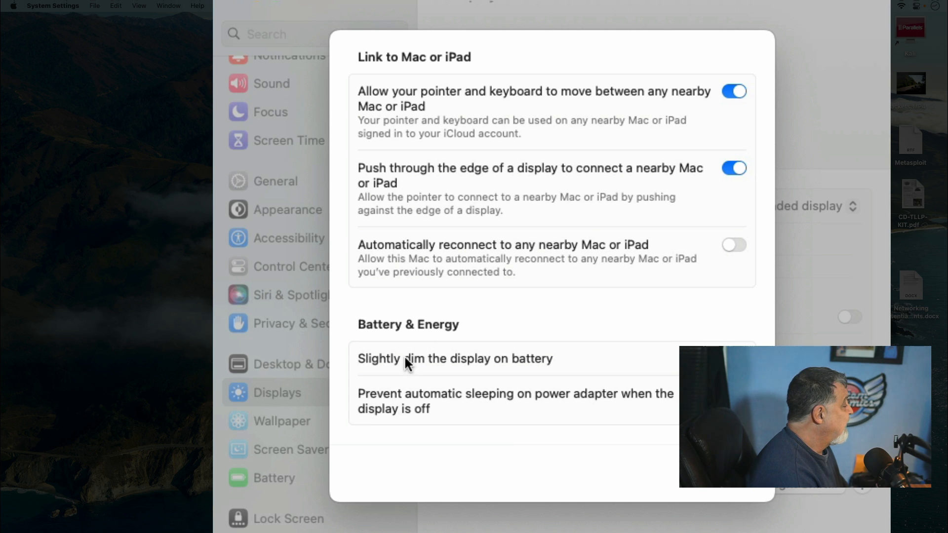